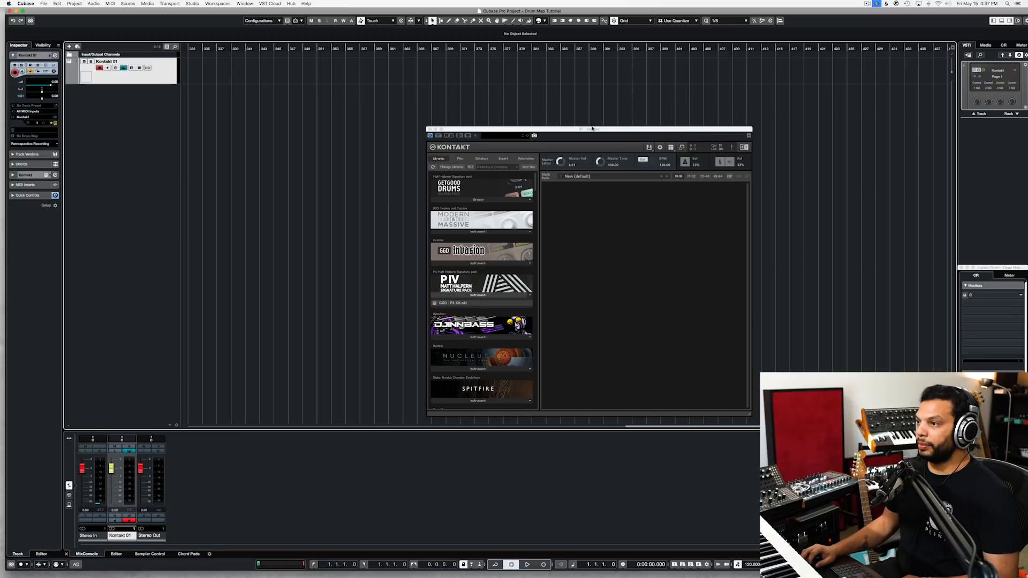
Step: Load the GGD P4 Kit instrument with the 04 Reptile (Turbo) preset
drag(589, 128, 526, 119)
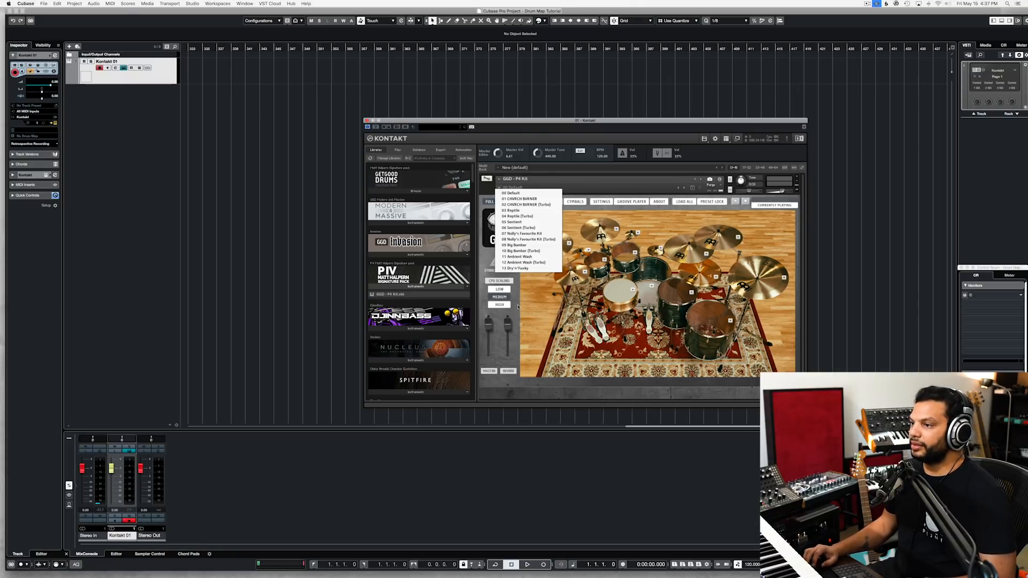
click(514, 216)
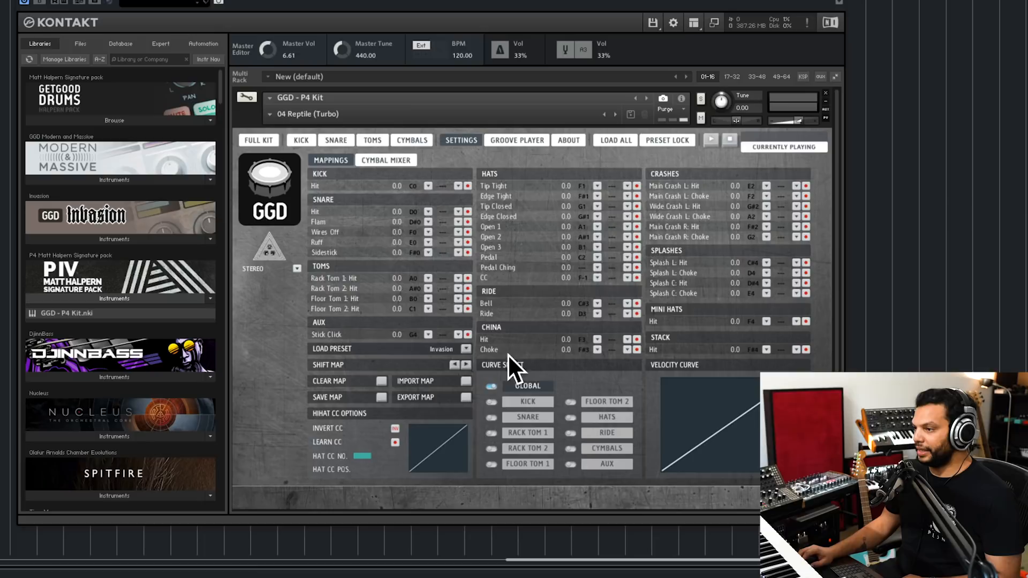
mouse_move(494, 379)
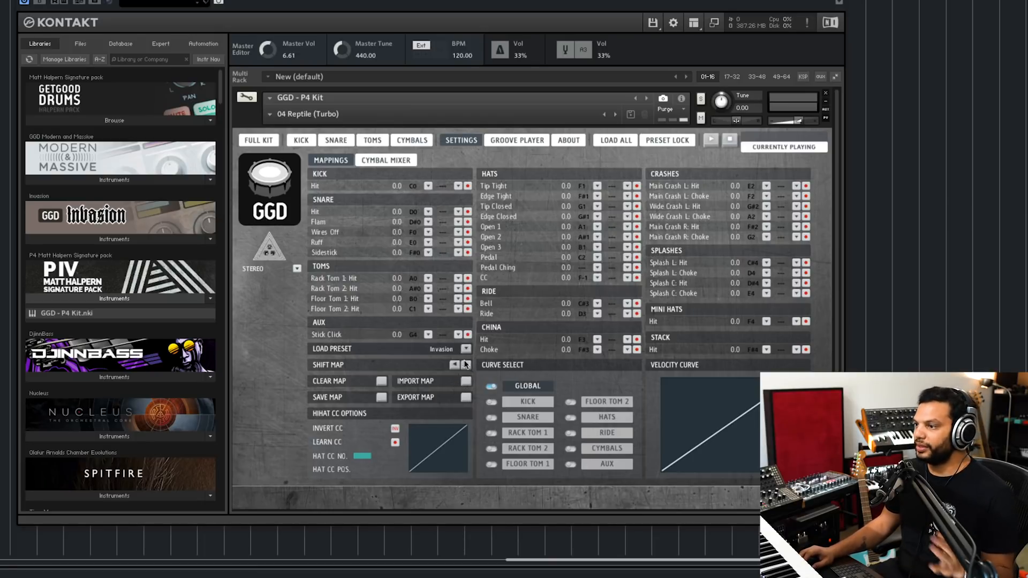
Step: Bring up the kit's mapping preset list (Invasion, GM, Halpern, GGD, custom slots)
click(465, 349)
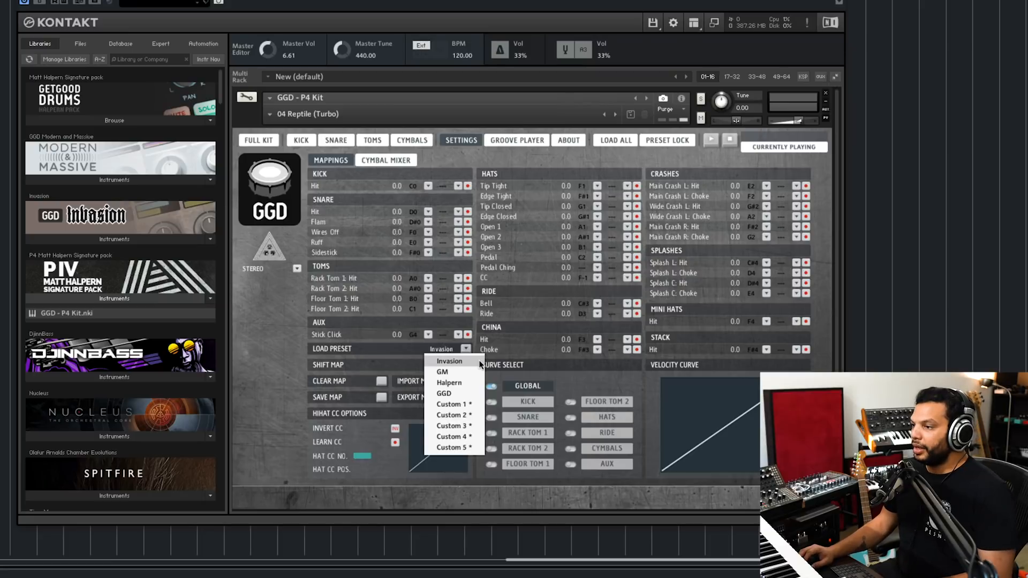
mouse_move(462, 371)
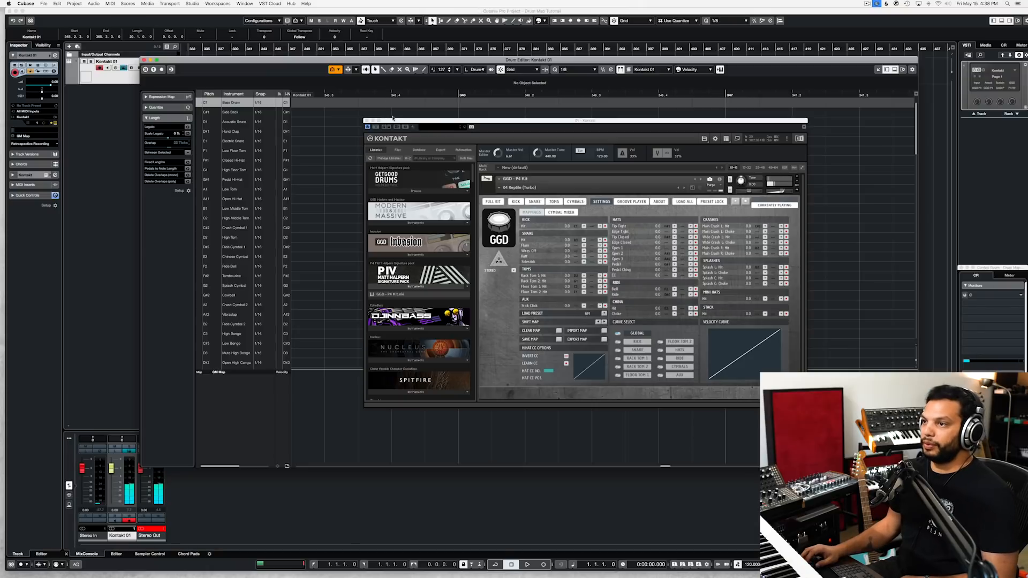
Step: Move the Kontakt window right so the drum map names sit beside the mapping page
drag(587, 120, 652, 124)
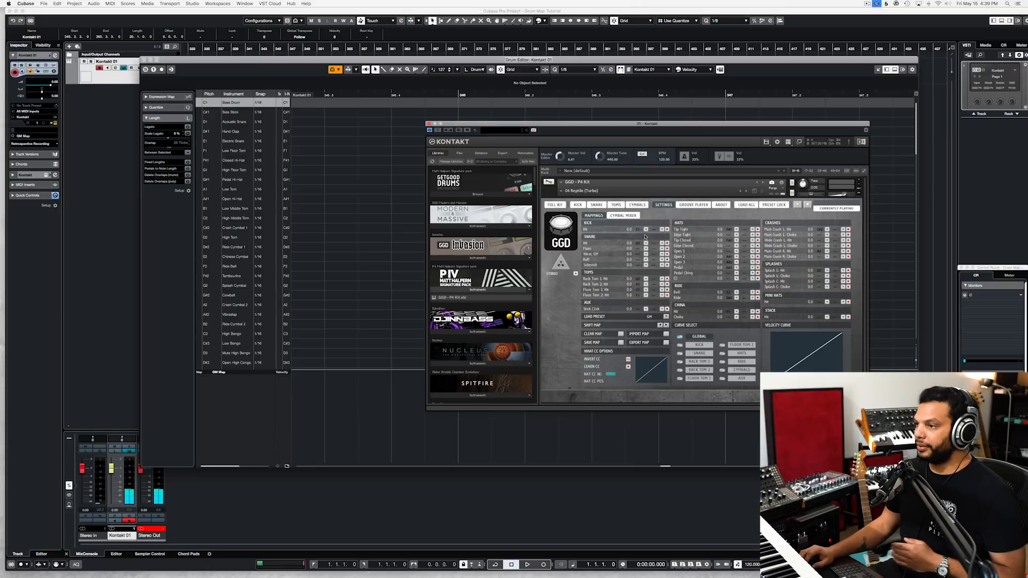
click(637, 229)
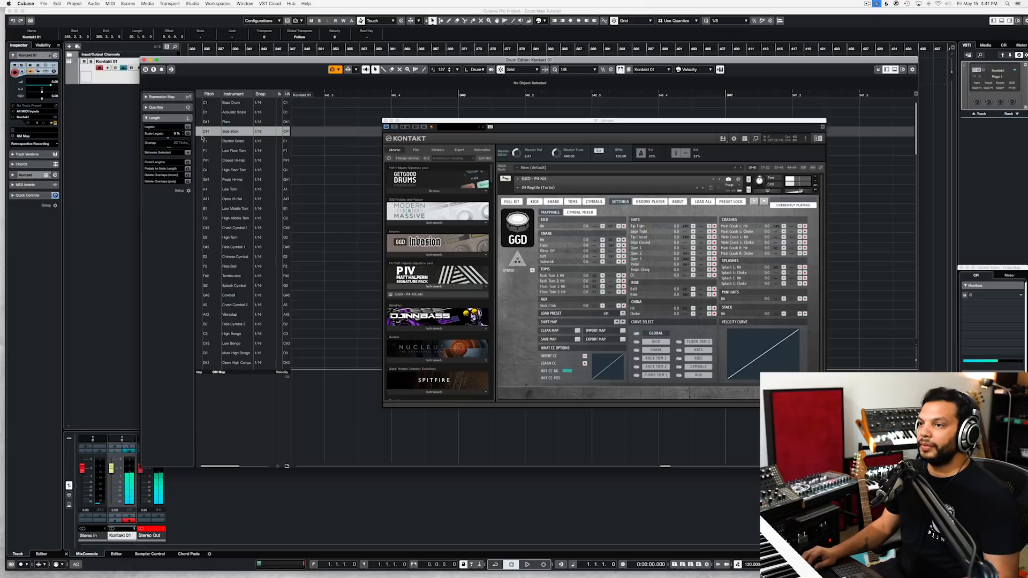
Step: Rename drum map entries to kit pieces like Flam, Side Stick, Ruff and Main Crash
click(233, 141)
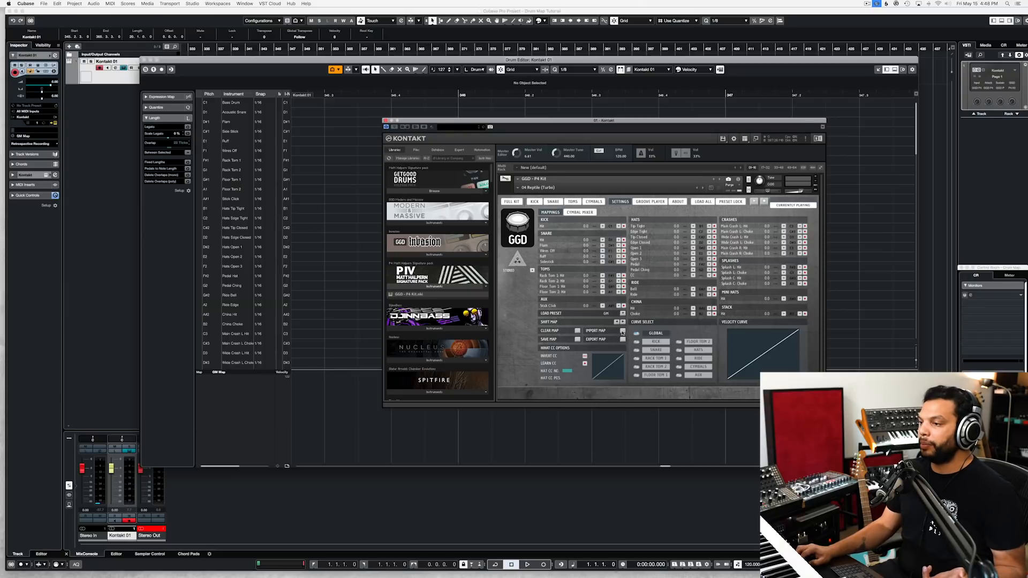
Step: Bring up the macOS file dialog for the kit's MIDI map and dismiss it
click(595, 330)
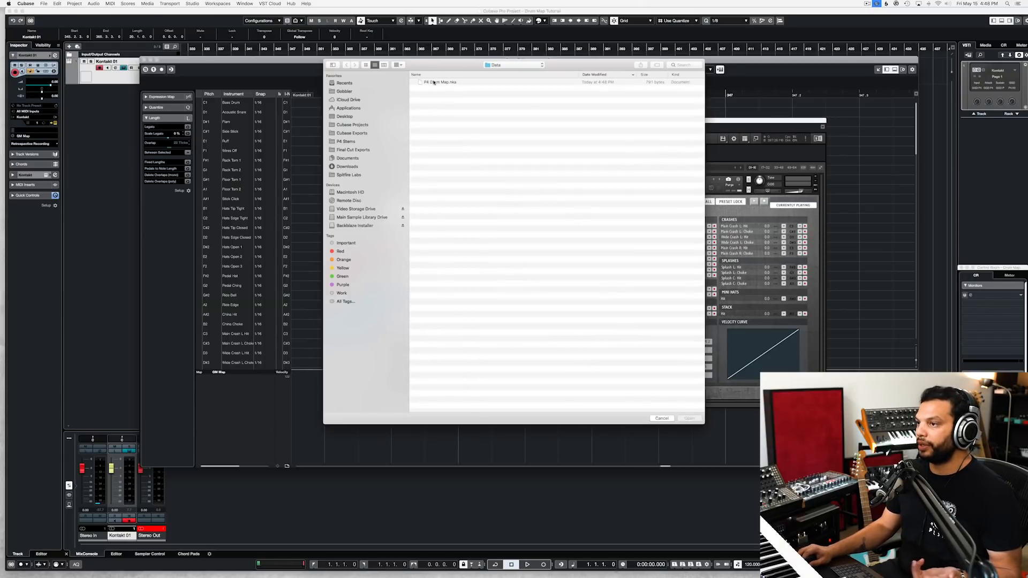
click(688, 417)
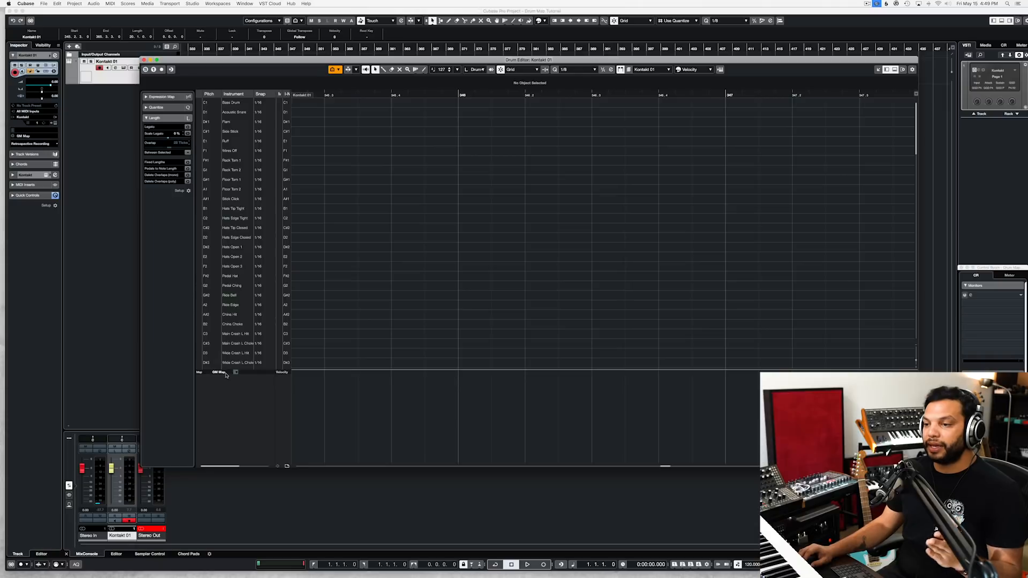
Step: Create a new drum map named P4 Kit in Drum Map Setup and make the editor use it
click(218, 373)
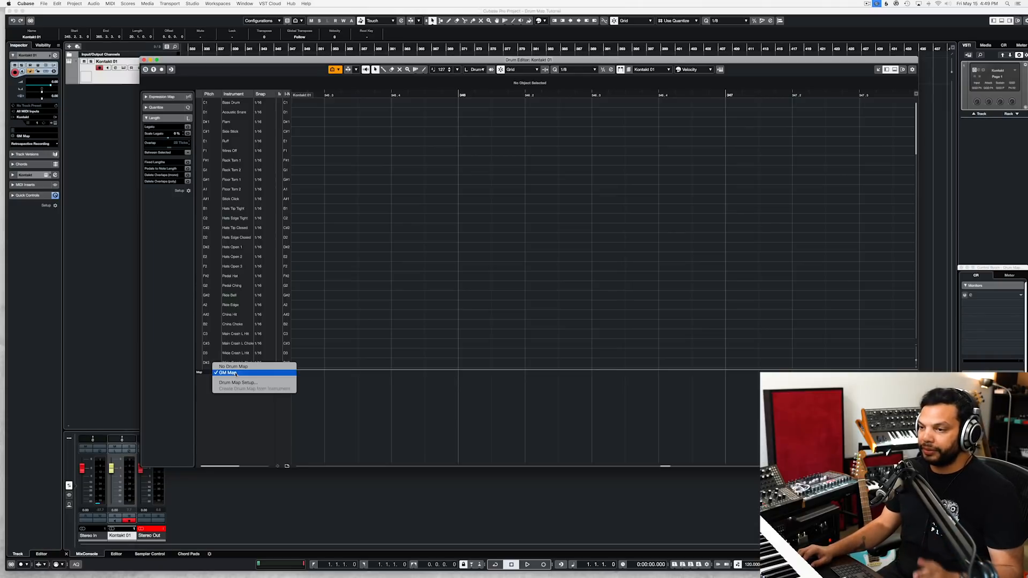
click(227, 372)
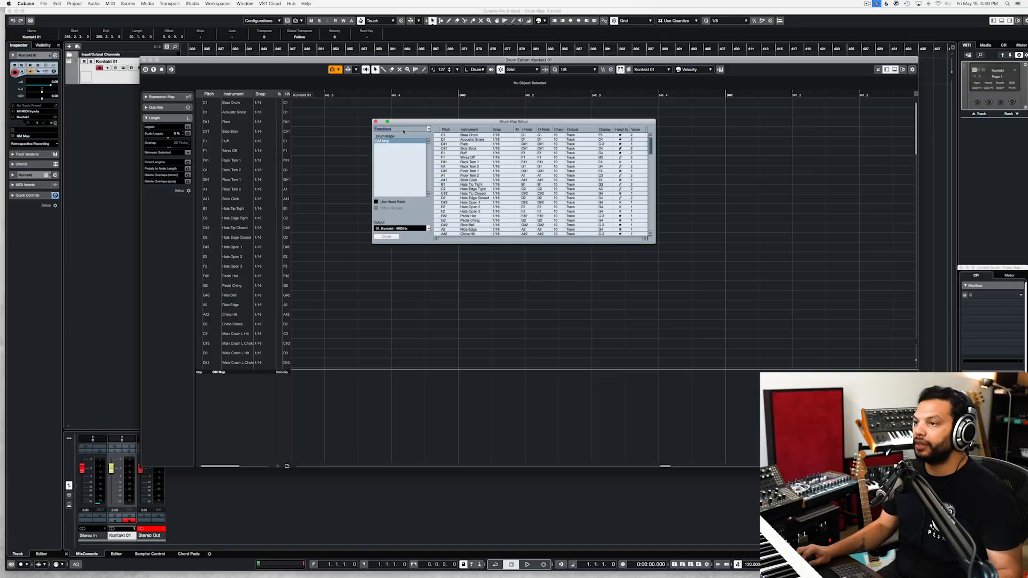
click(400, 129)
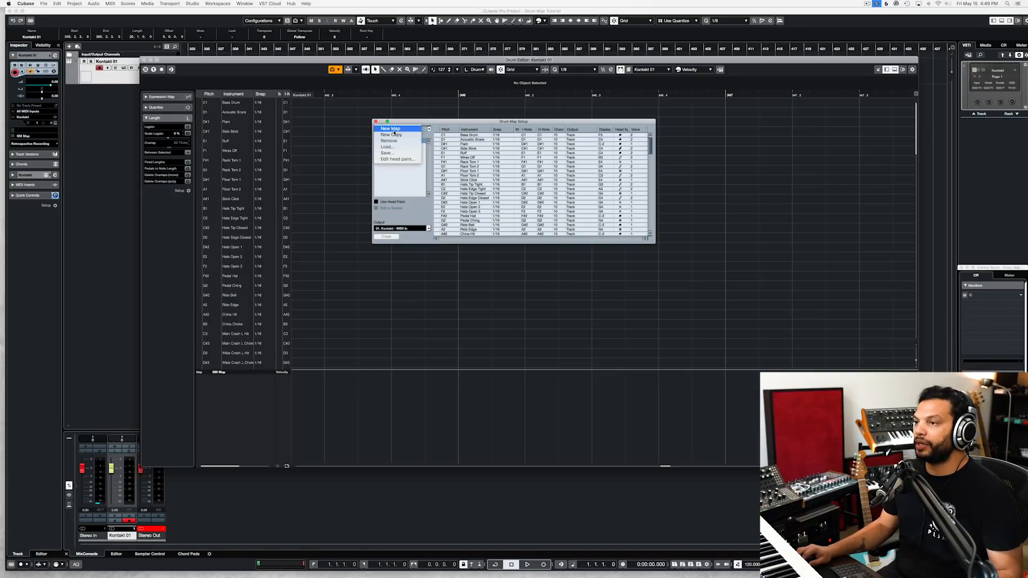
click(390, 135)
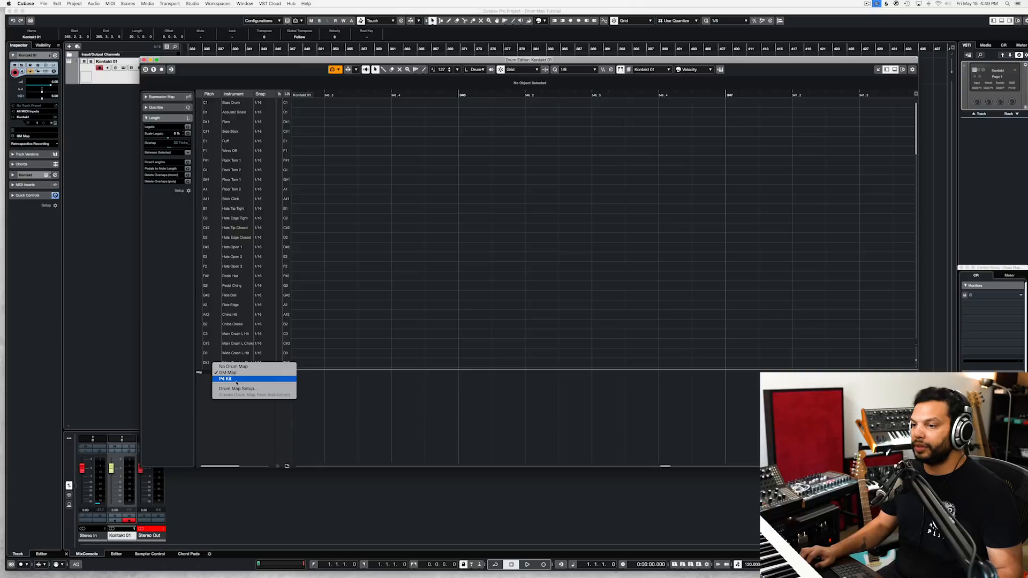
click(224, 379)
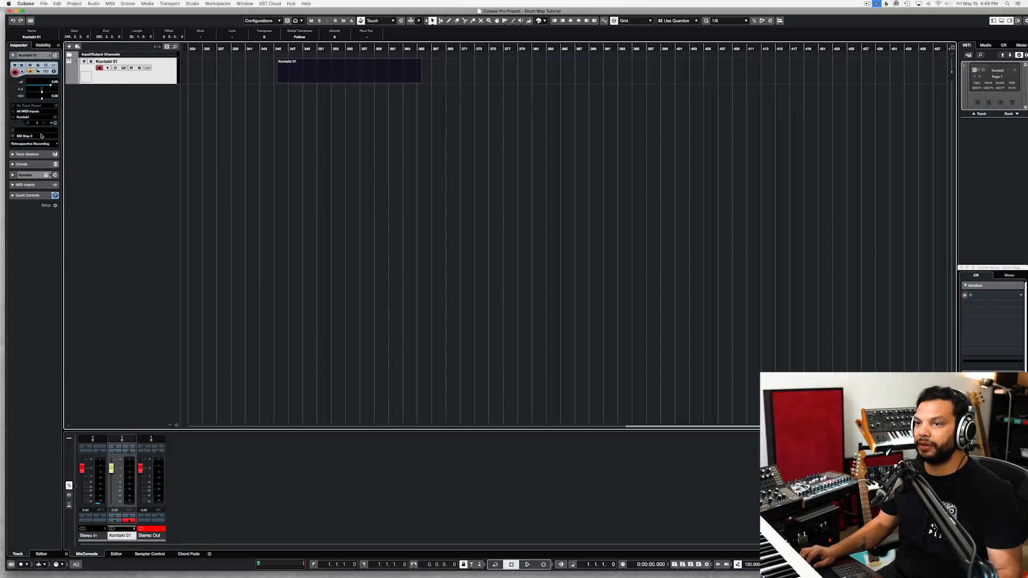
Step: Assign the P4 Kit map to the Kontakt track and enter a Bass Drum hit at the part start
click(30, 136)
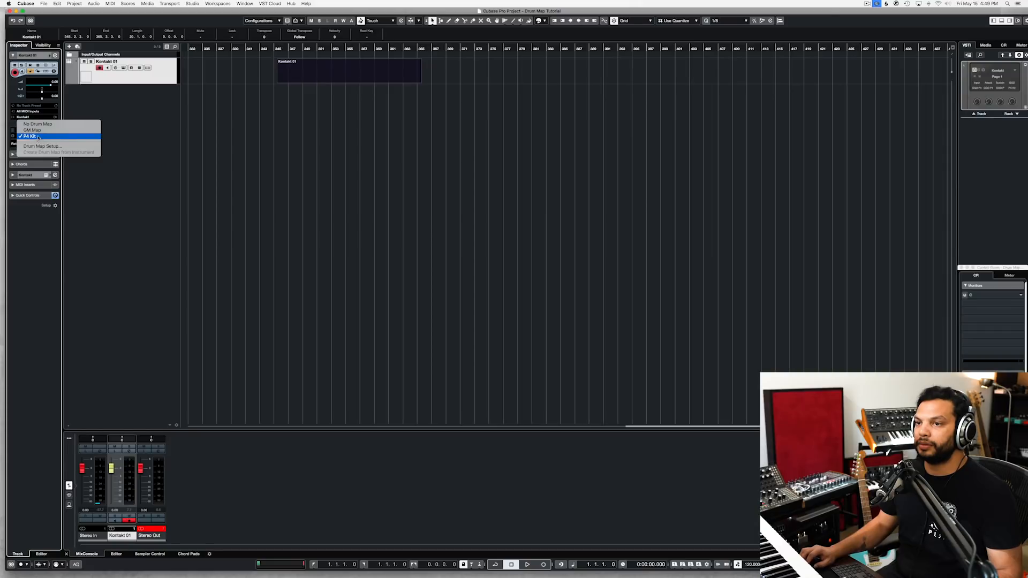
click(32, 138)
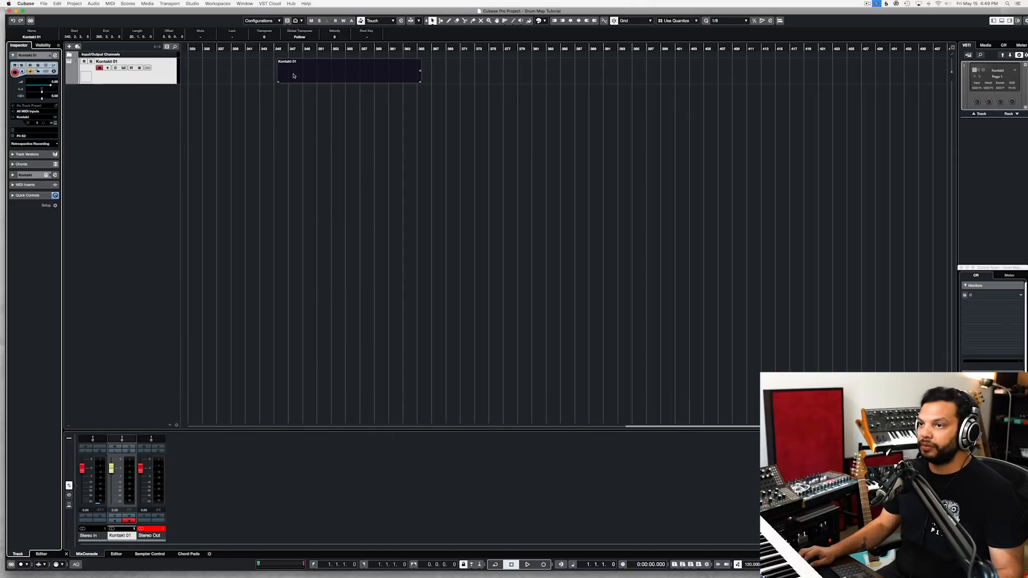
double_click(315, 75)
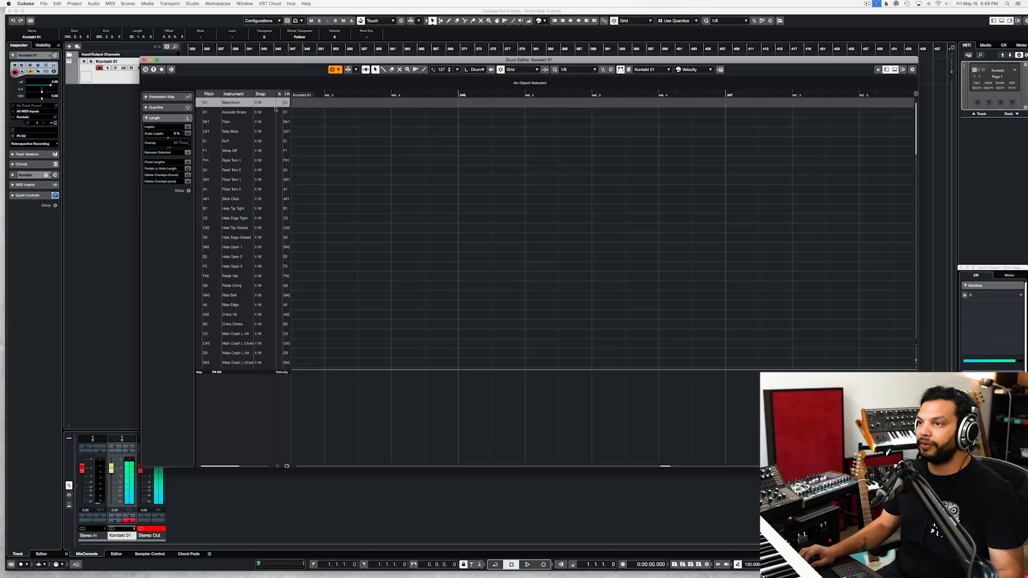
click(324, 102)
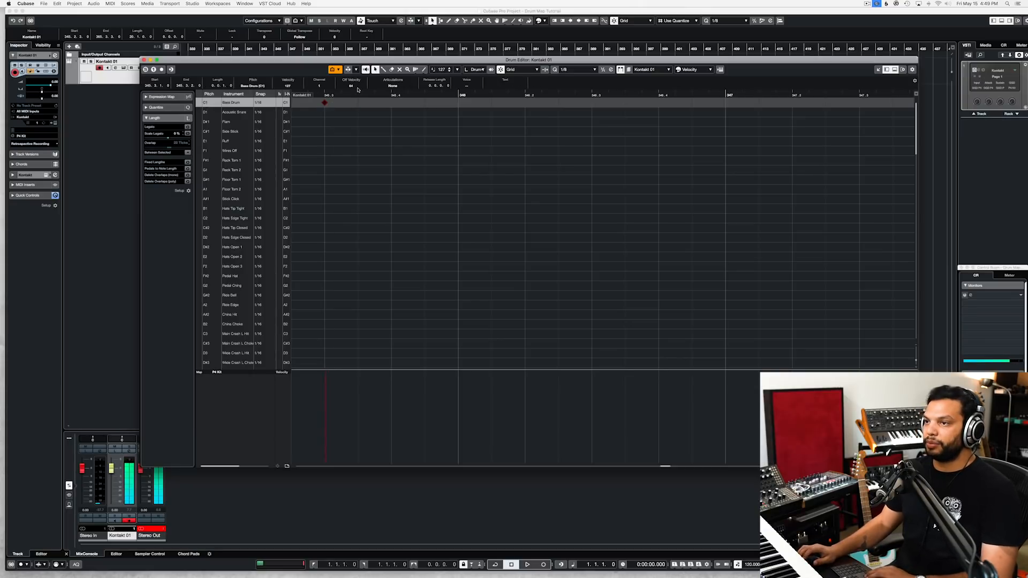